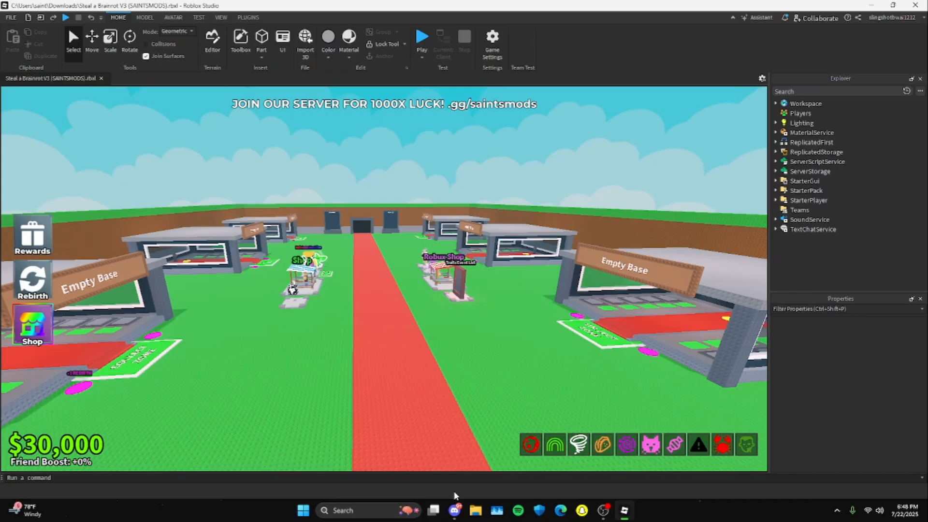
# Step: Minimize the Steal a Brainrot V3 place window to reveal the desktop
pyautogui.click(454, 510)
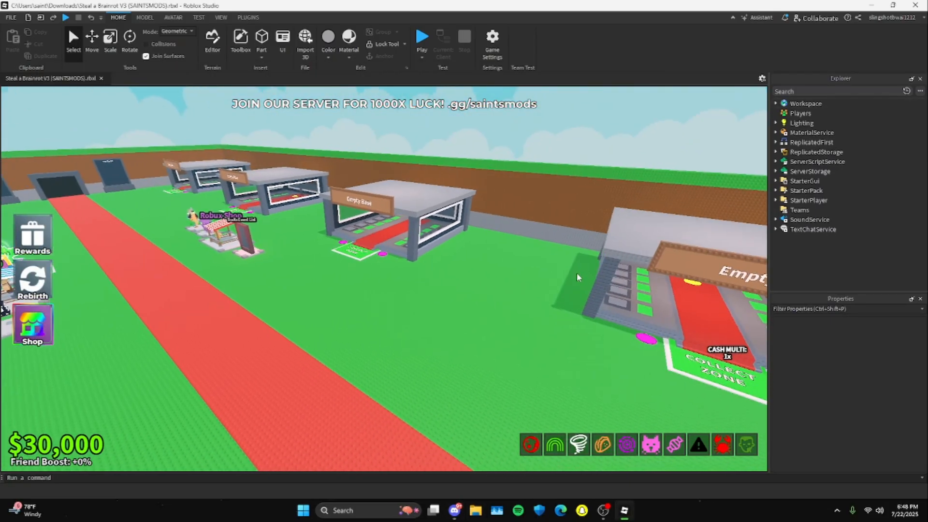
pyautogui.moveTo(604, 510)
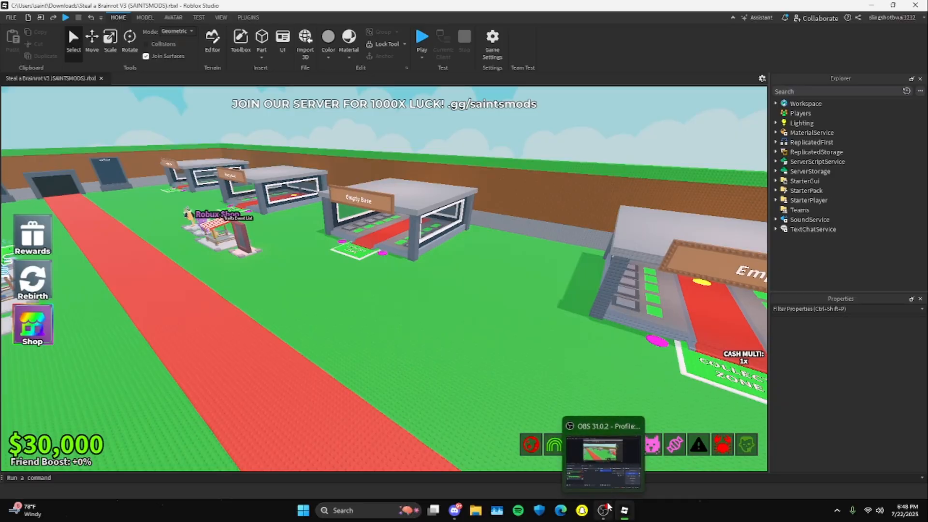
pyautogui.click(603, 461)
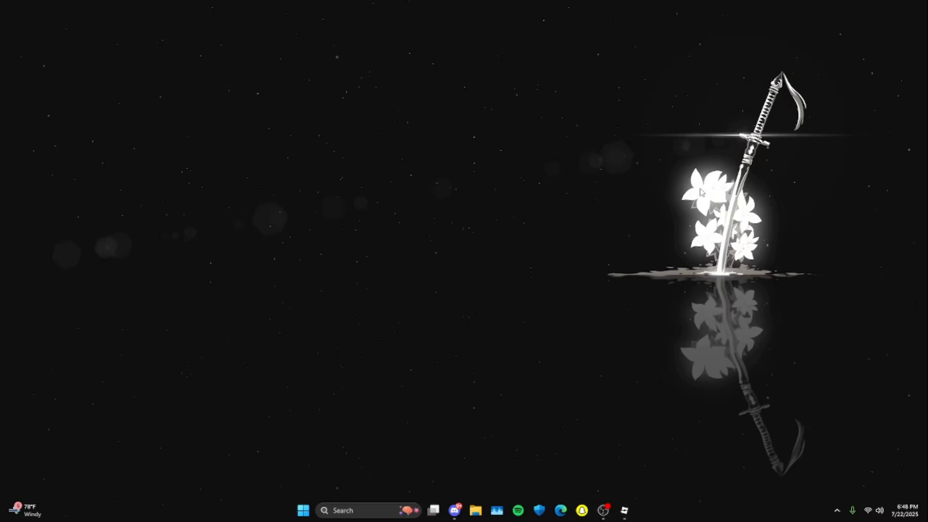
# Step: Bring up Discord on the steal-a-brainrot release post and move its window higher
pyautogui.click(454, 511)
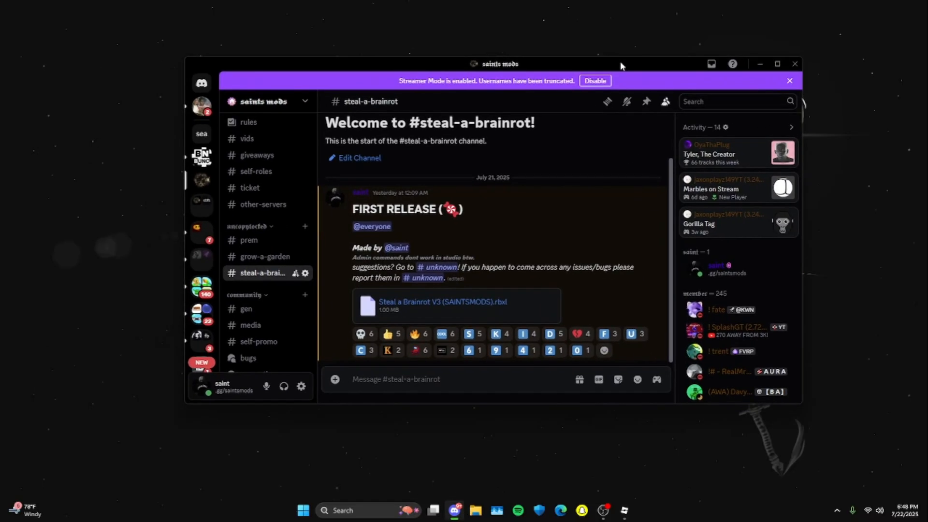
pyautogui.moveTo(505, 64)
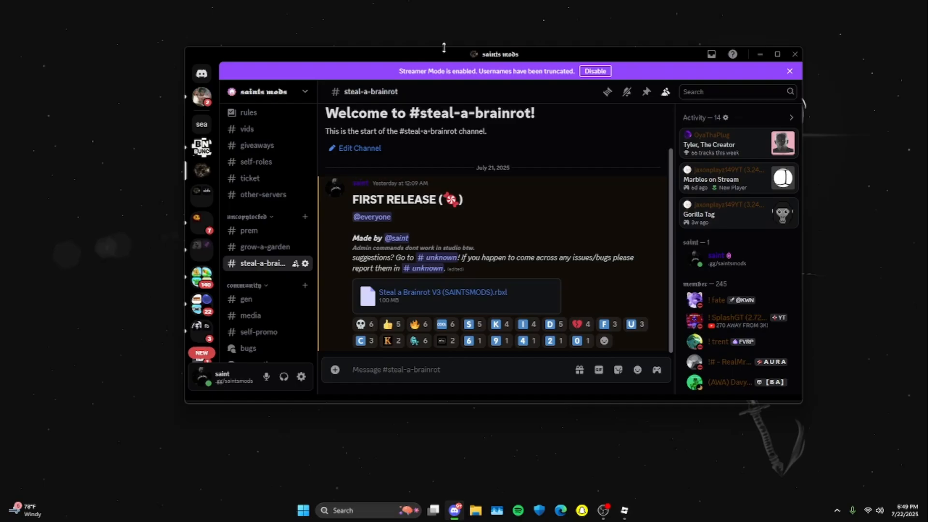
pyautogui.moveTo(444, 47); pyautogui.dragTo(444, 34)
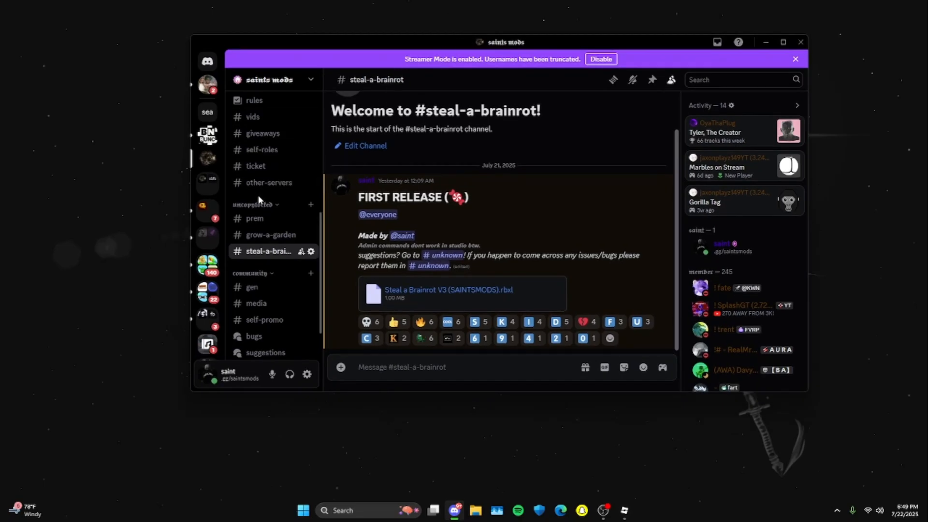
pyautogui.moveTo(267, 207)
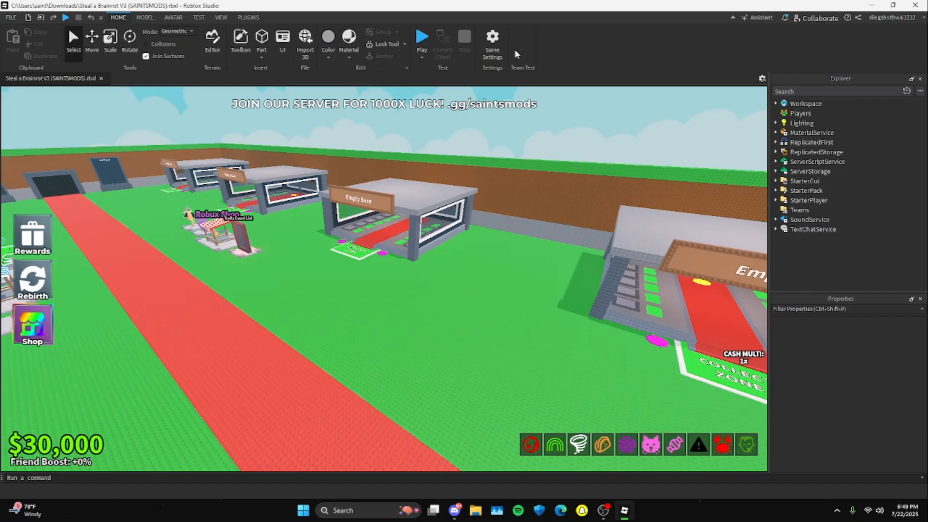
# Step: Restore Roblox Studio down to a smaller floating window and scroll the Explorer
pyautogui.click(893, 6)
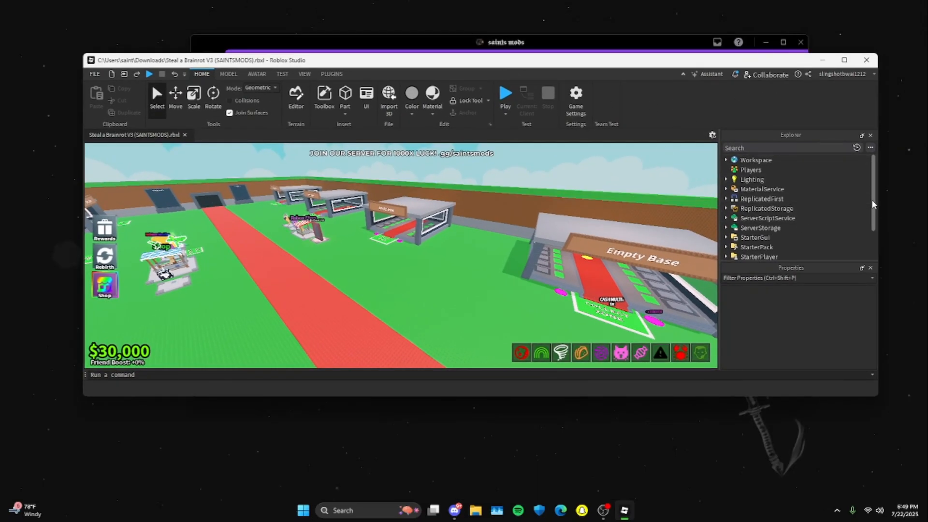
pyautogui.scroll(-3)
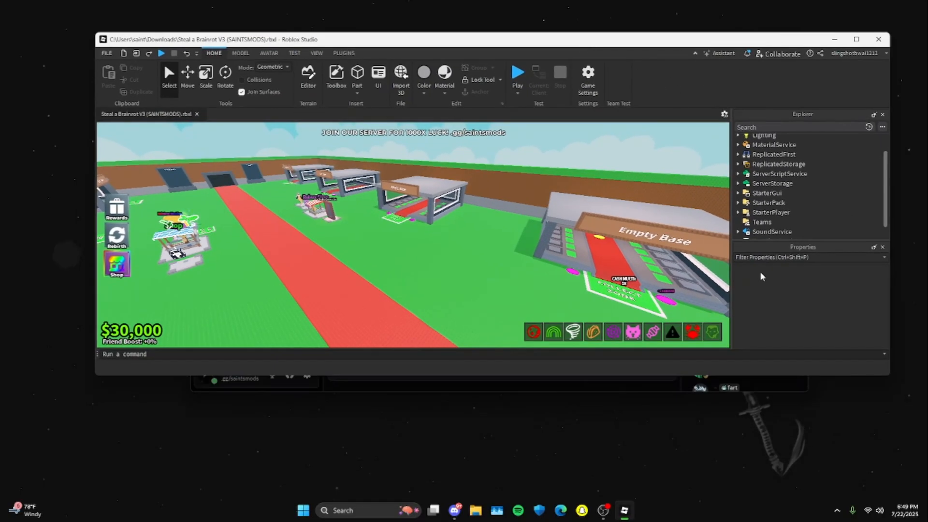
# Step: Publish the place to Roblox as new game 'sub2saintifursigma' with Console enabled
pyautogui.click(588, 76)
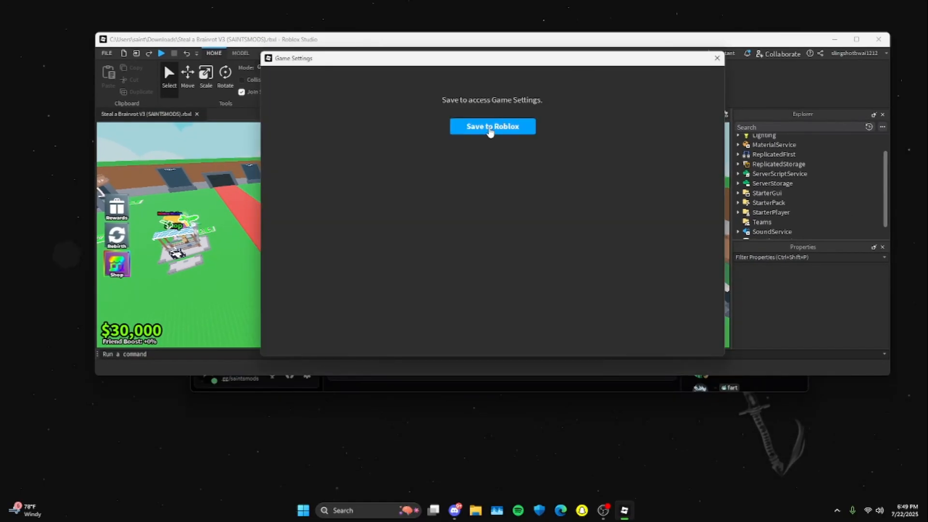
pyautogui.click(492, 126)
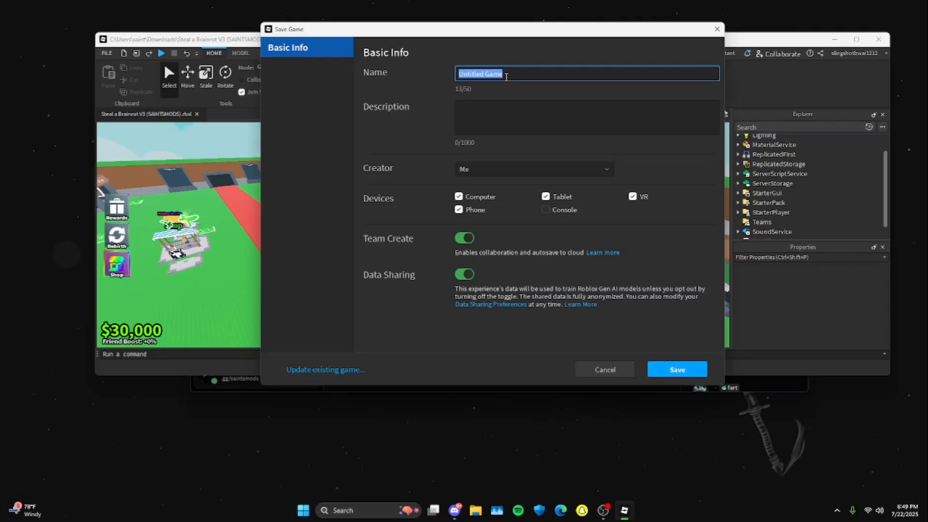
pyautogui.write('sub2saint')
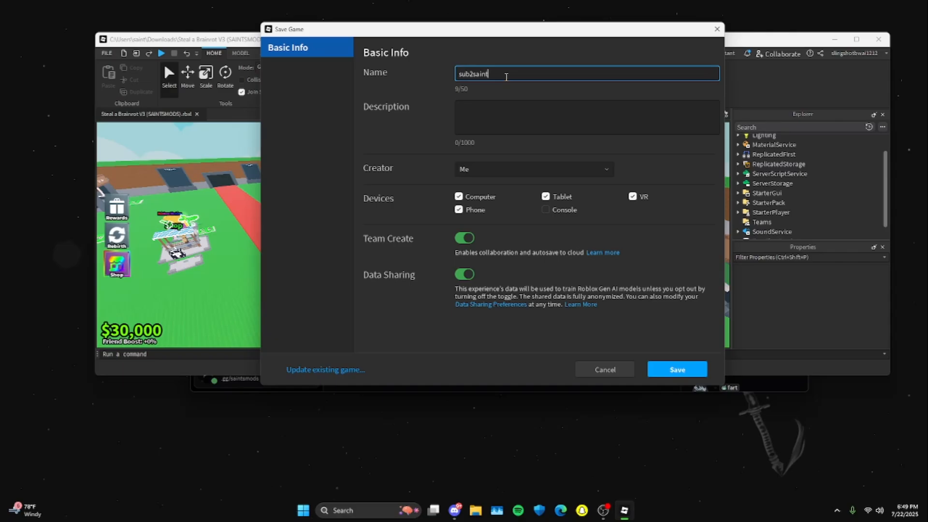
pyautogui.write('ifursigma')
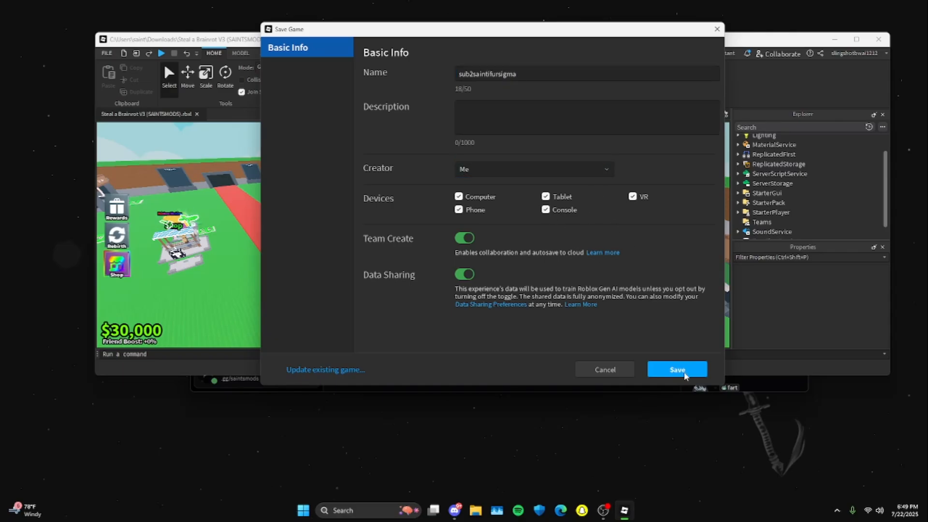
pyautogui.click(677, 370)
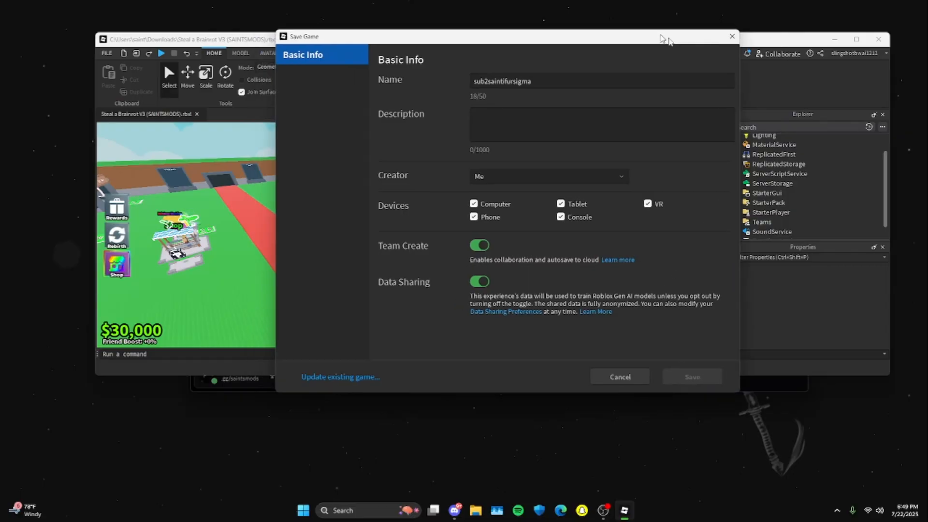
pyautogui.click(691, 377)
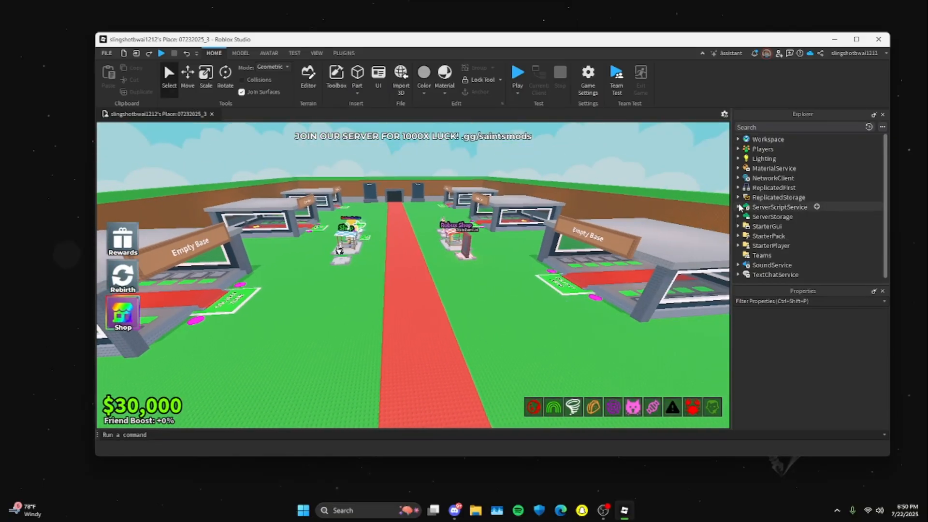
# Step: Change the StarterGui > Like TextLabel text to 'like the game for 10x luck!'
pyautogui.click(739, 227)
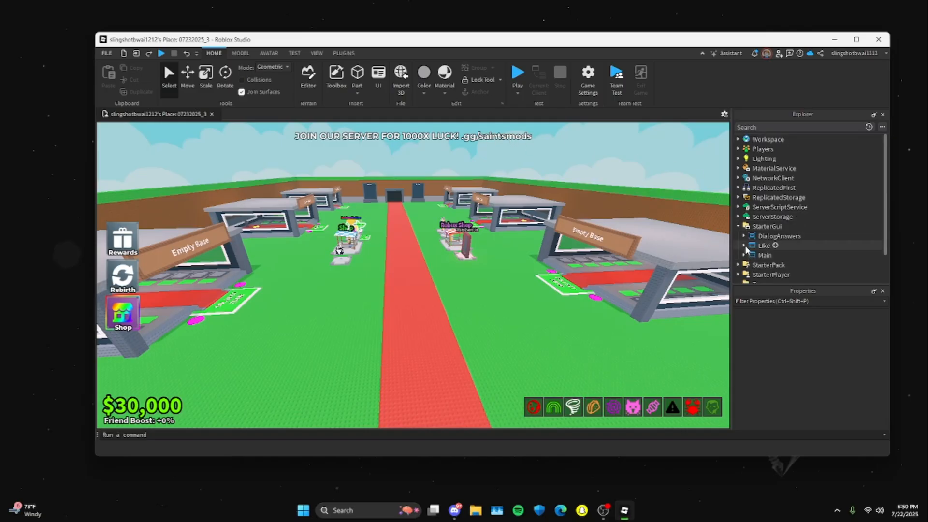
pyautogui.click(778, 255)
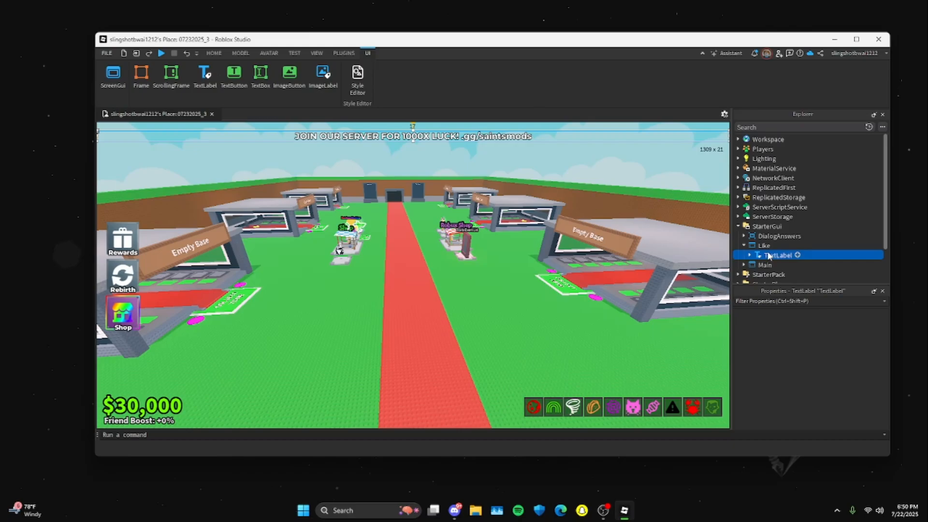
pyautogui.click(778, 255)
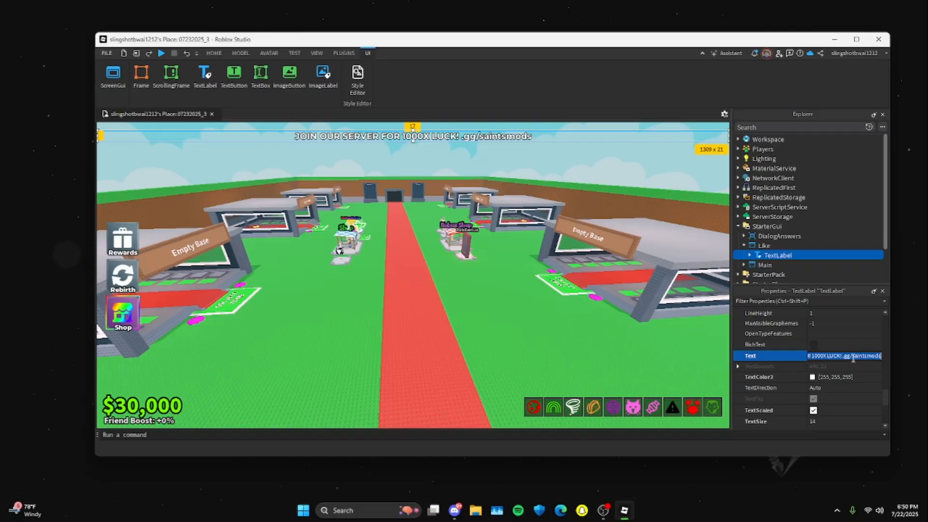
pyautogui.press('ctrl+a')
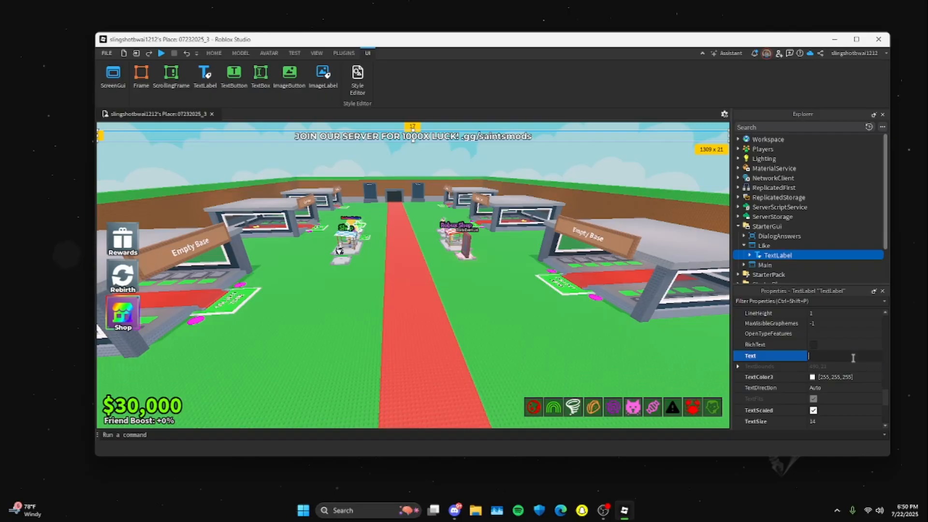
pyautogui.write('like the game for 10x')
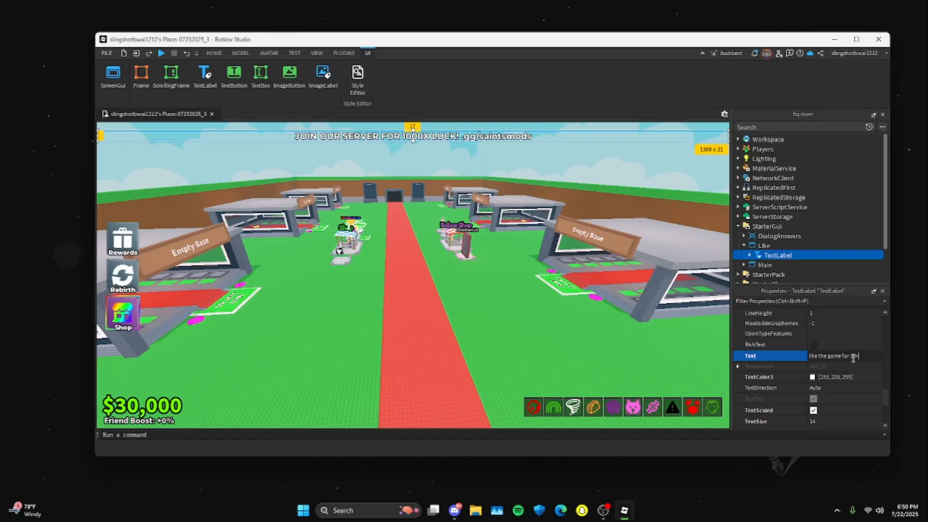
pyautogui.write('luck!')
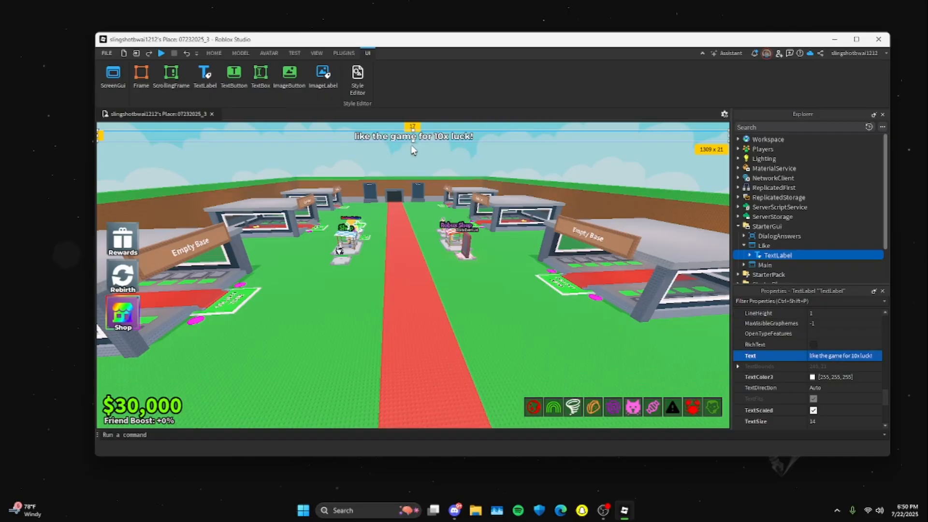
pyautogui.click(214, 52)
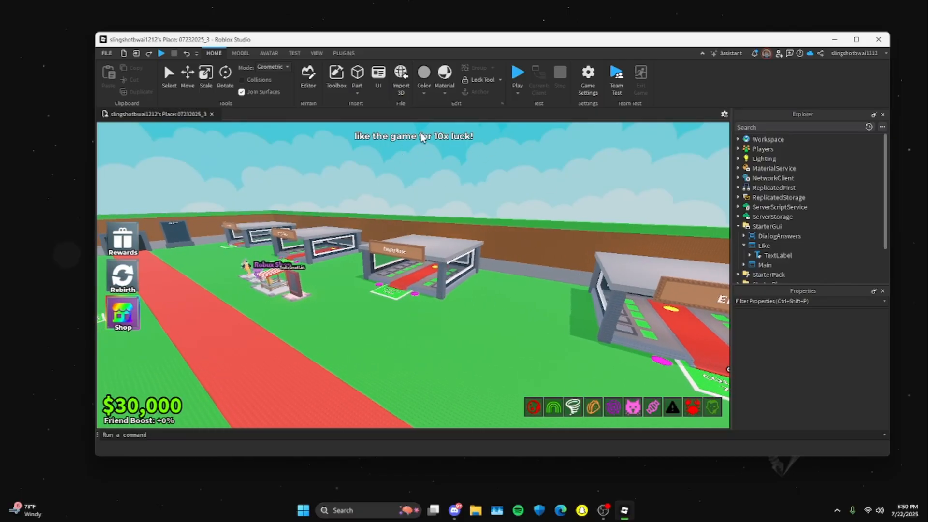
pyautogui.moveTo(438, 329)
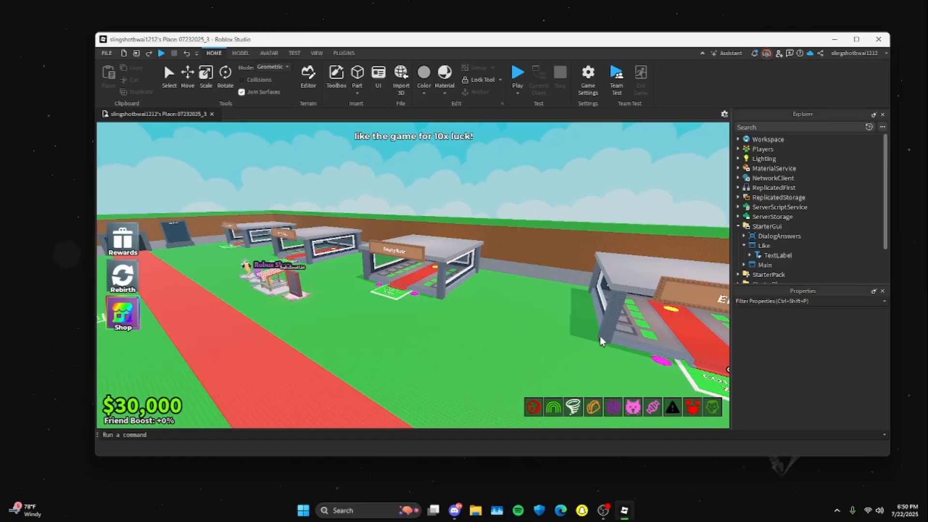
pyautogui.moveTo(508, 280)
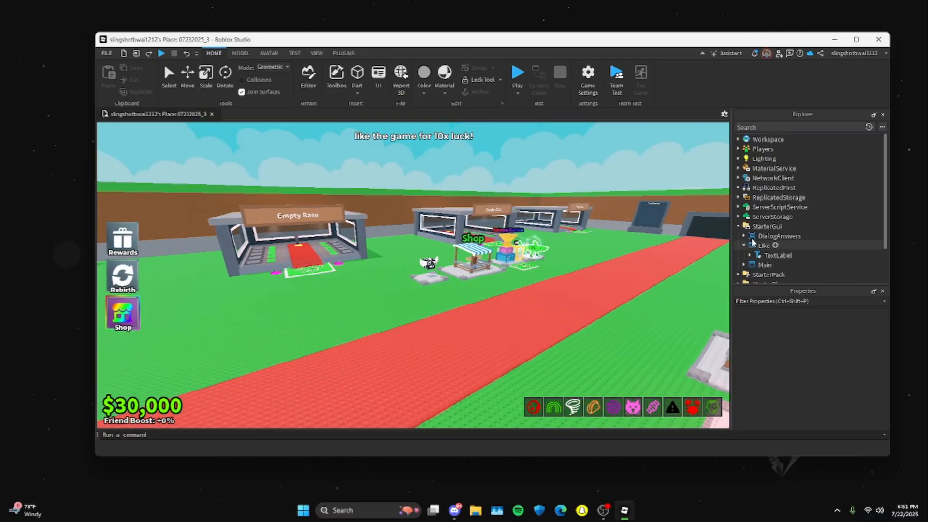
# Step: Collapse StarterGui and expand ServerScriptService to list HD Admin, AdminPanel and other scripts
pyautogui.click(738, 226)
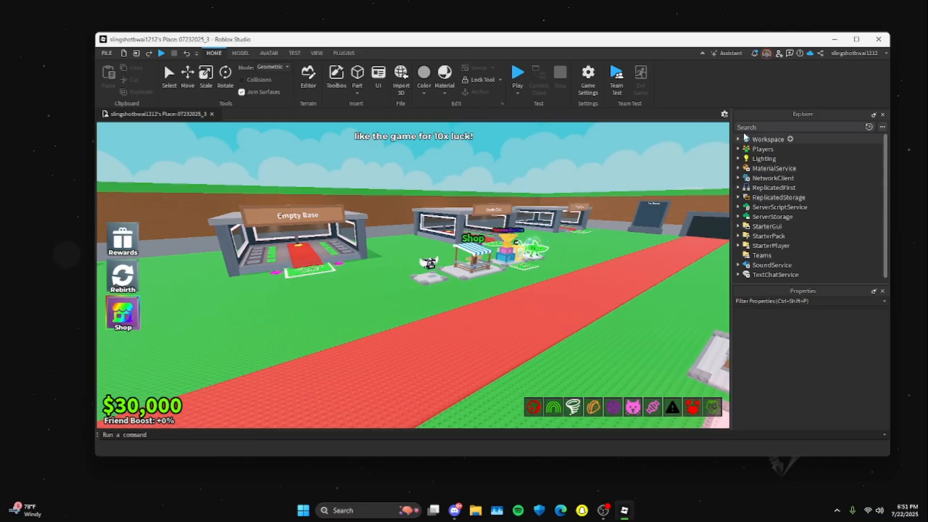
pyautogui.click(739, 207)
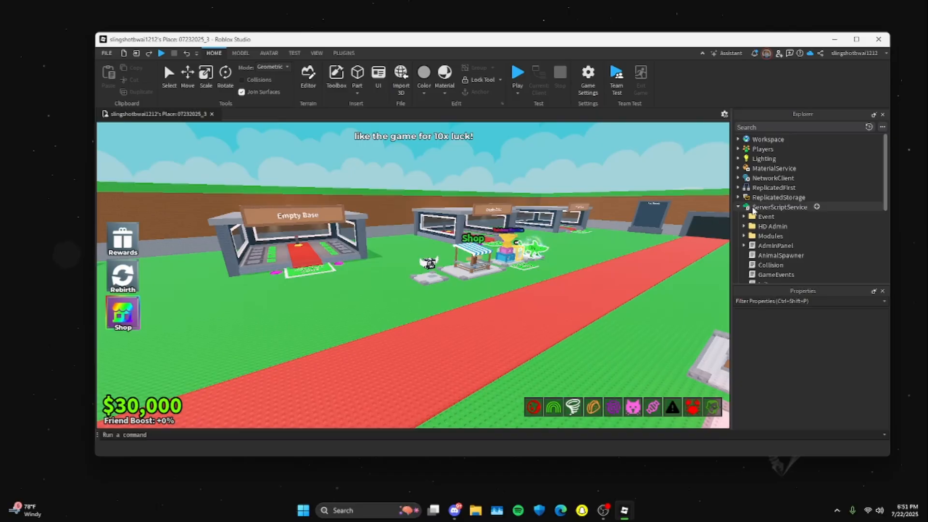
# Step: Open the AdminPanel script and select the Whitelist user ID number
pyautogui.click(776, 245)
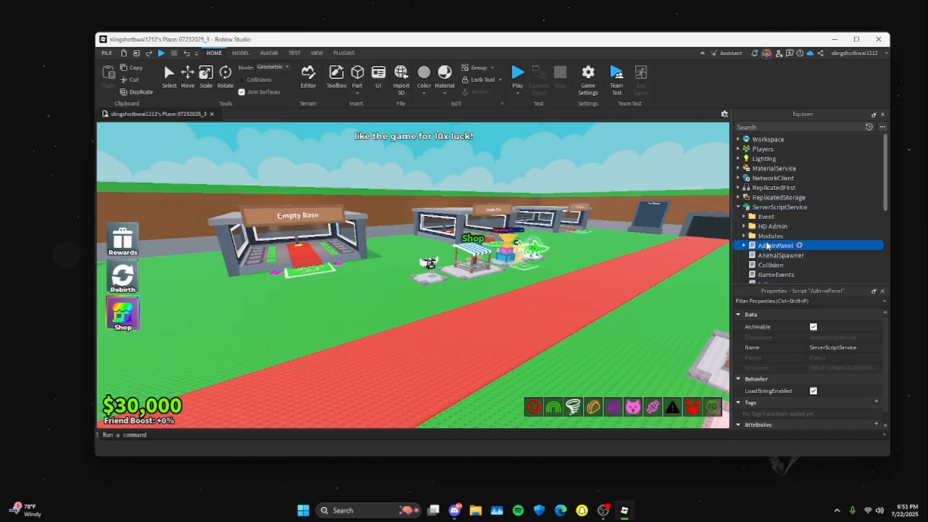
pyautogui.doubleClick(775, 245)
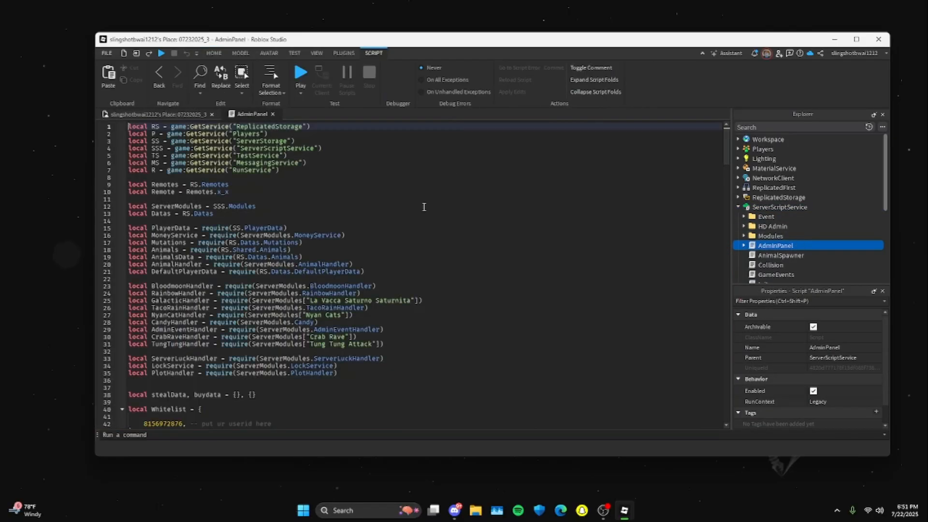
pyautogui.scroll(-3)
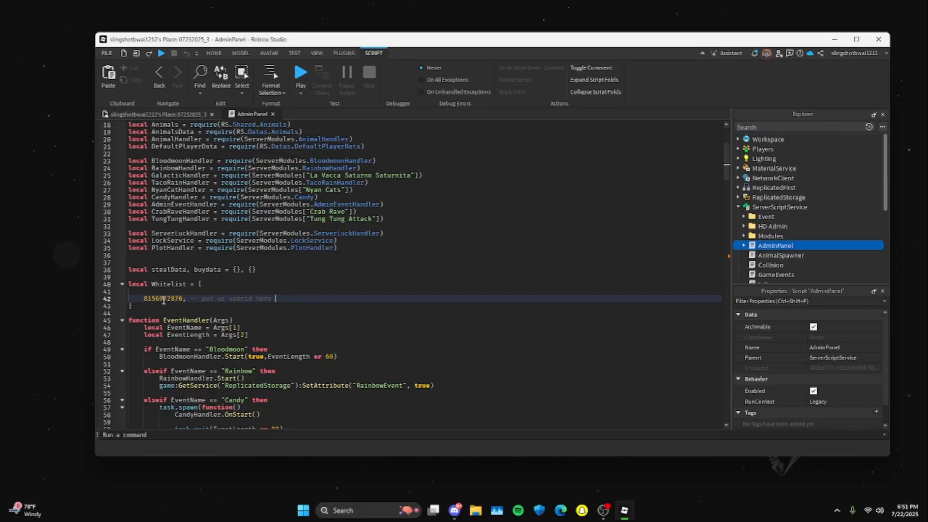
pyautogui.doubleClick(163, 298)
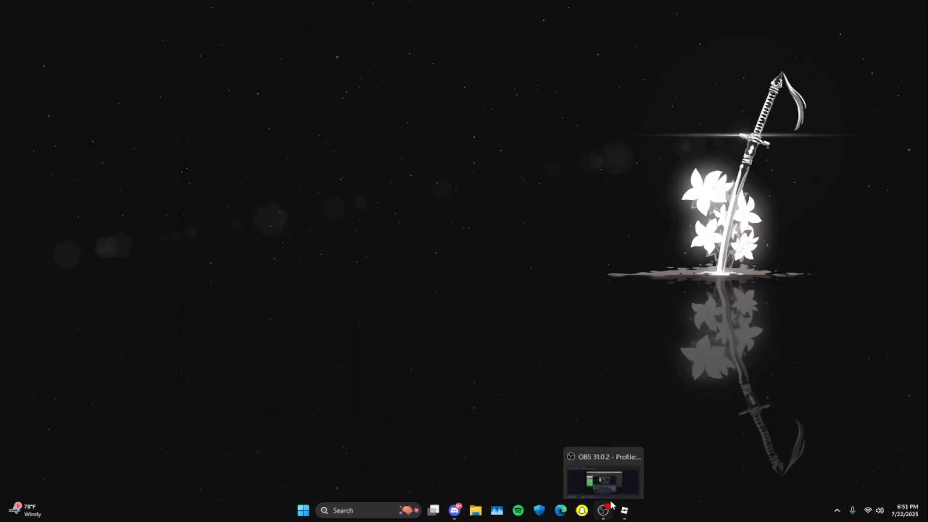
pyautogui.moveTo(560, 511)
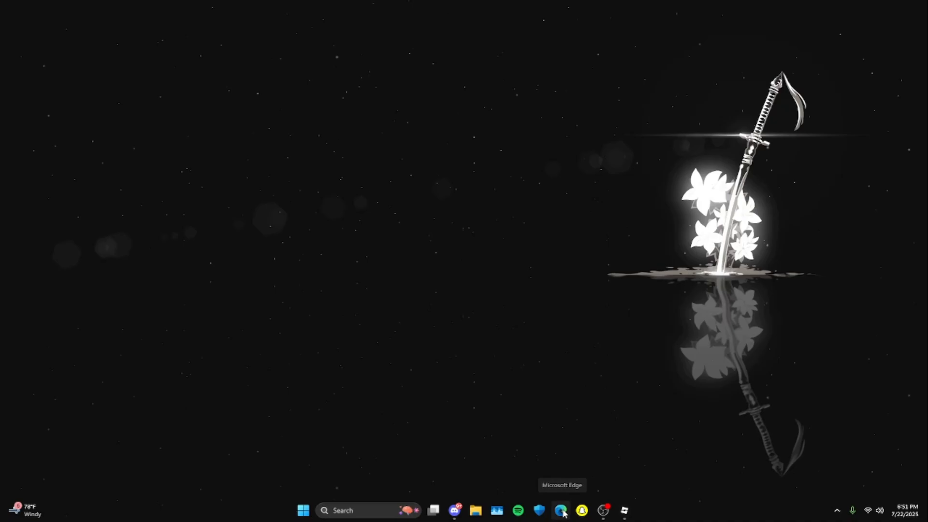
pyautogui.click(560, 510)
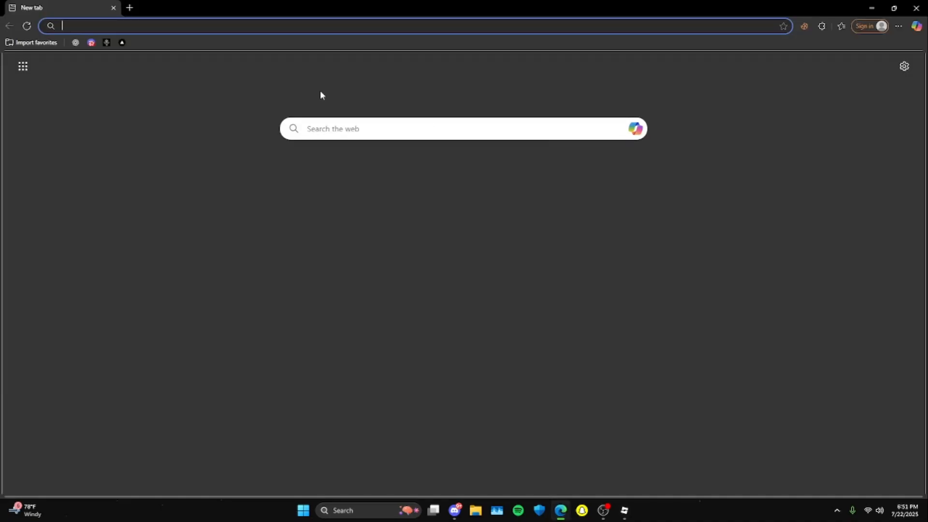
pyautogui.write('roblox.com/home')
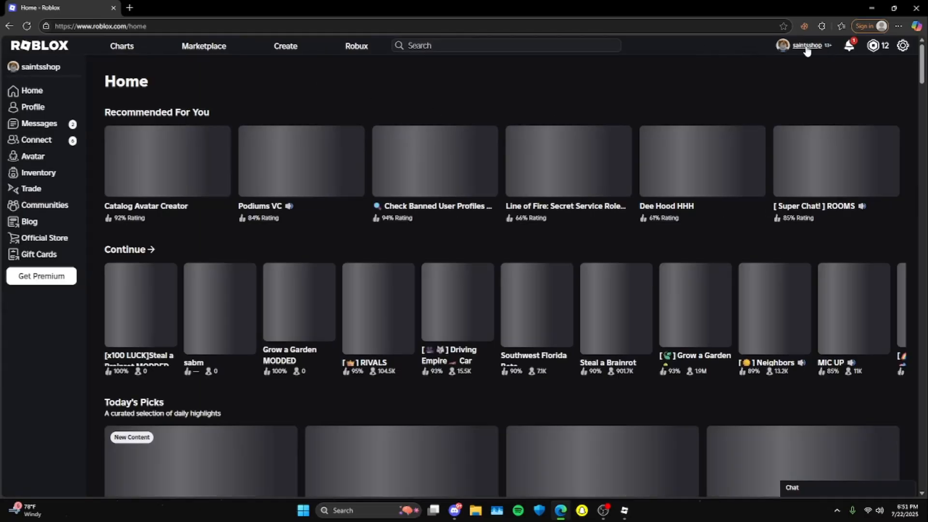
pyautogui.click(807, 45)
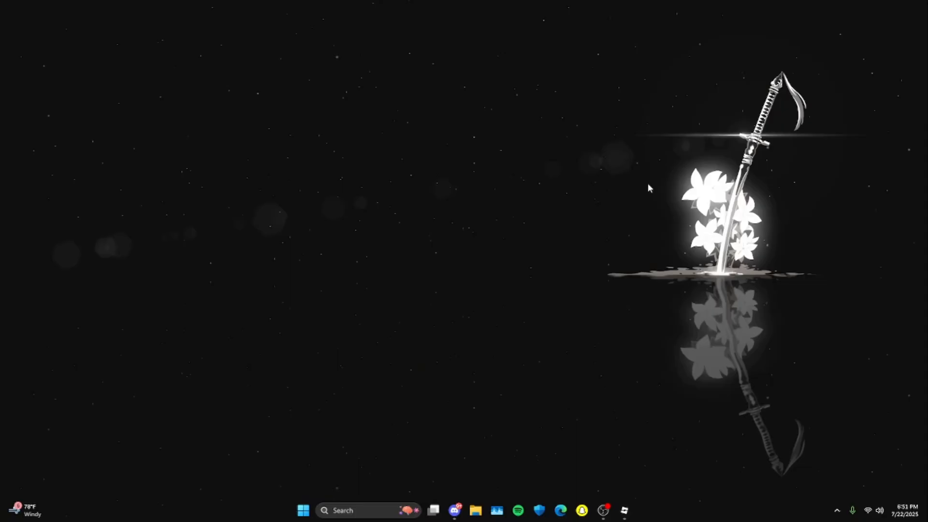
# Step: Restore Roblox Studio and put the cursor on the AdminPanel whitelist user ID
pyautogui.click(623, 511)
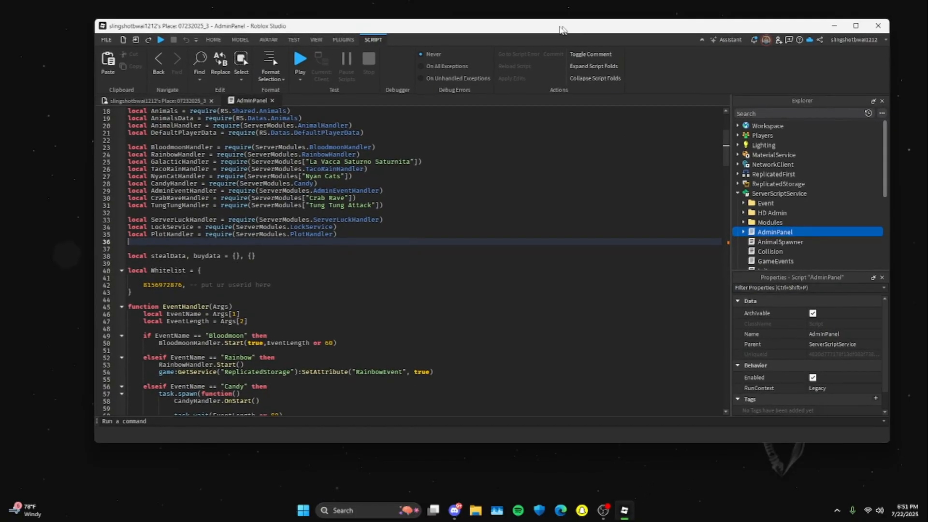
pyautogui.click(143, 284)
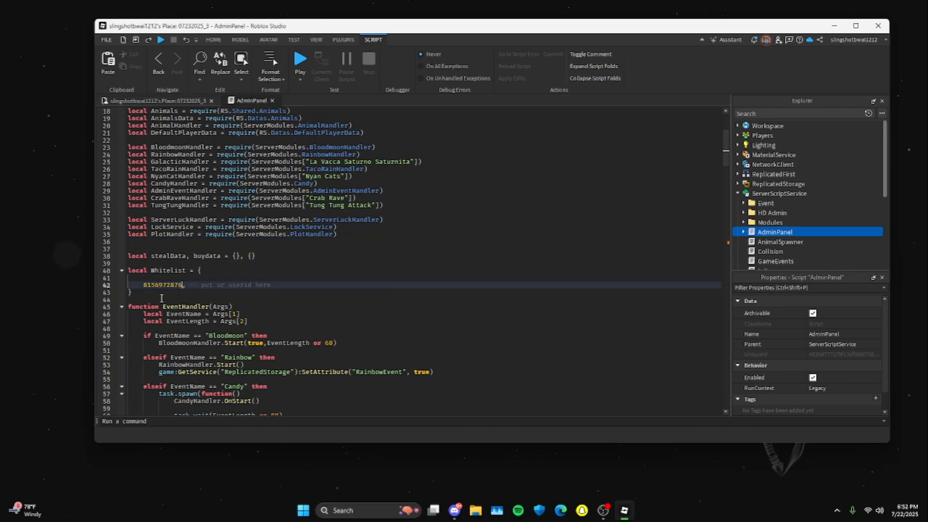
pyautogui.moveTo(321, 279)
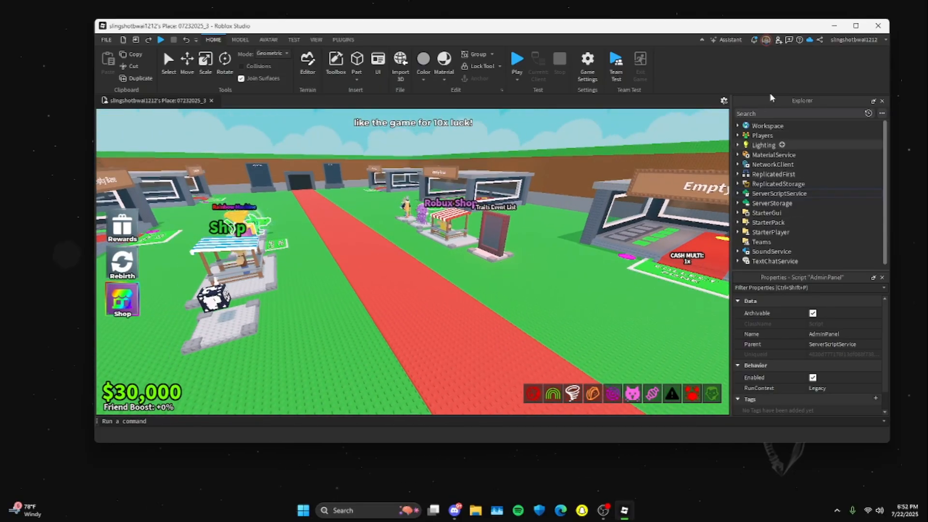
pyautogui.moveTo(578, 141)
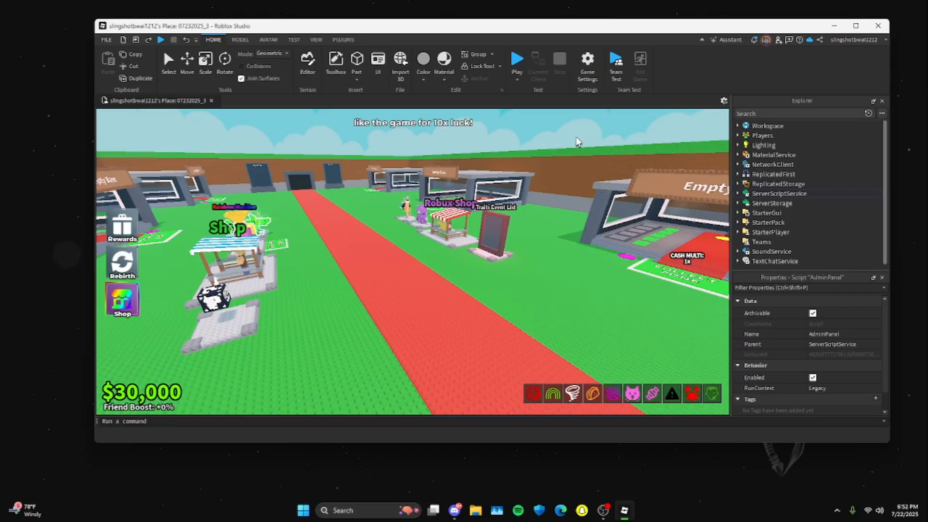
pyautogui.moveTo(586, 271)
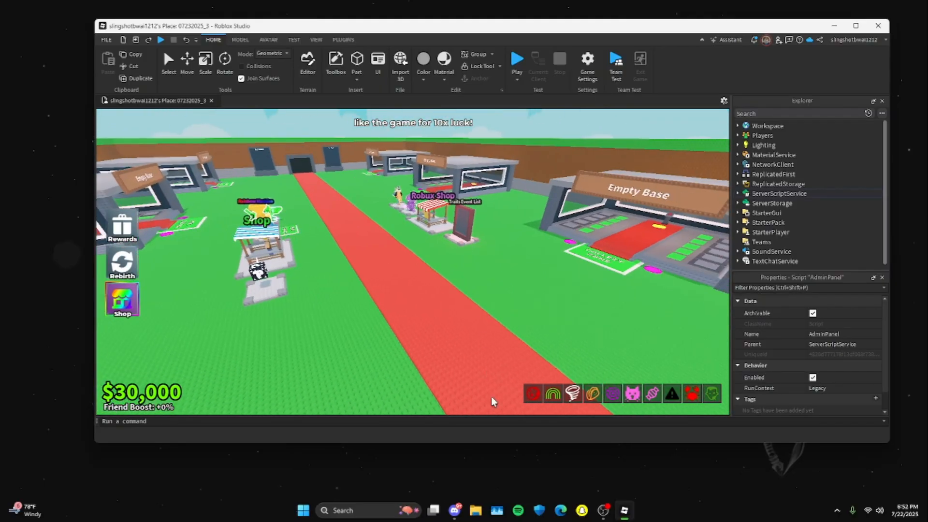
pyautogui.click(454, 511)
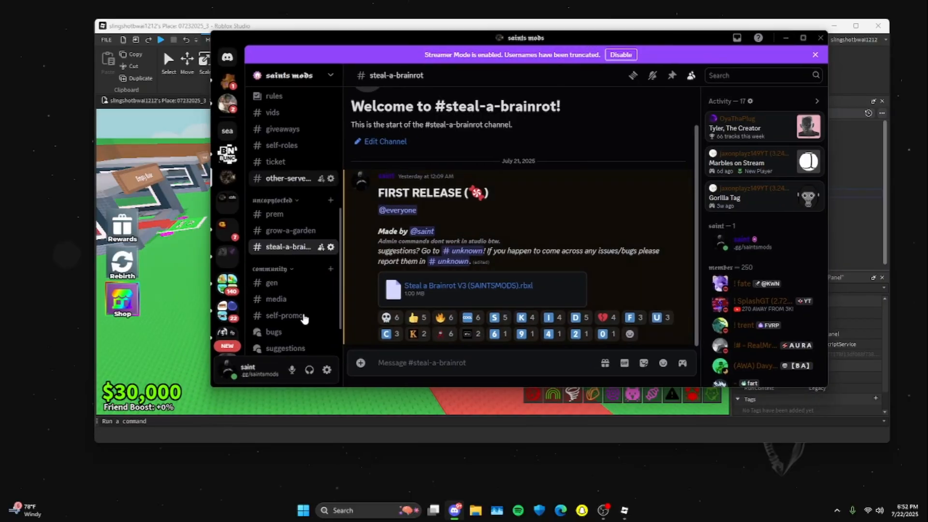
# Step: Bring the Discord window back to the front
pyautogui.scroll(-3)
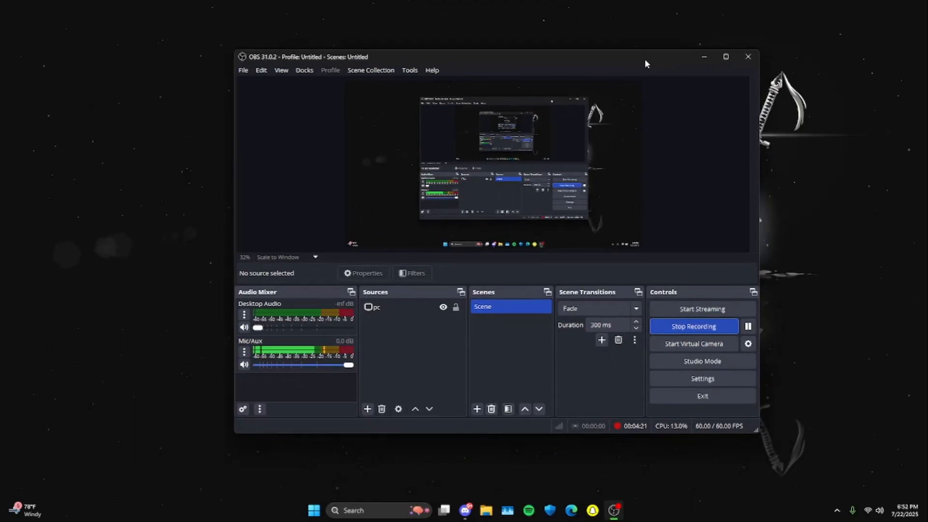
pyautogui.click(465, 510)
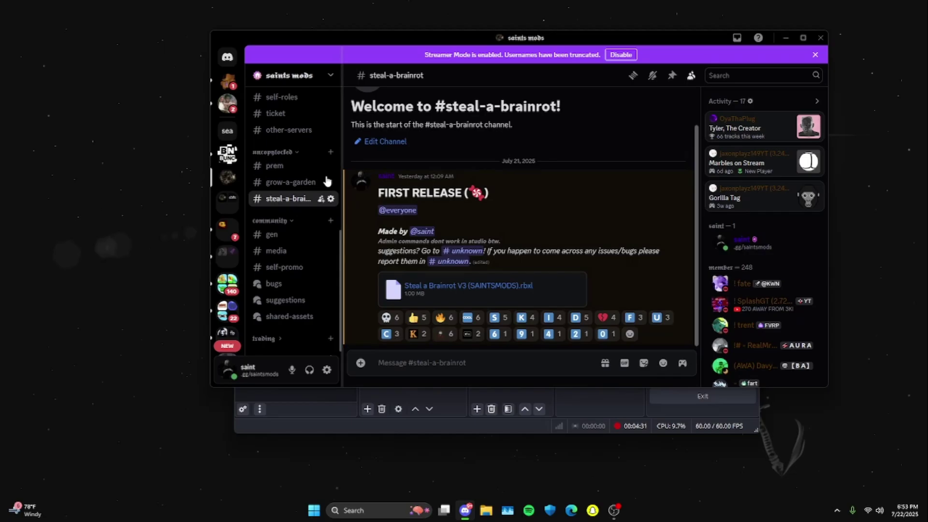
pyautogui.moveTo(342, 239)
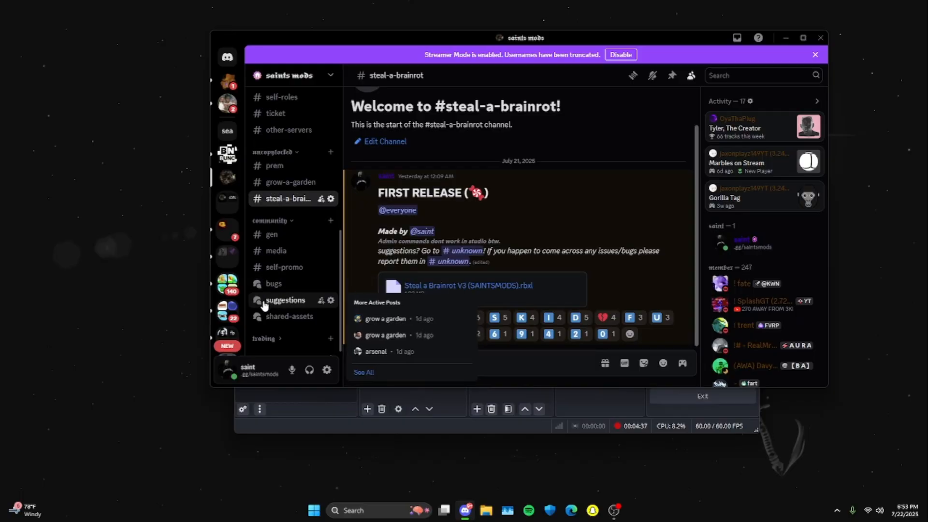
pyautogui.moveTo(294, 303)
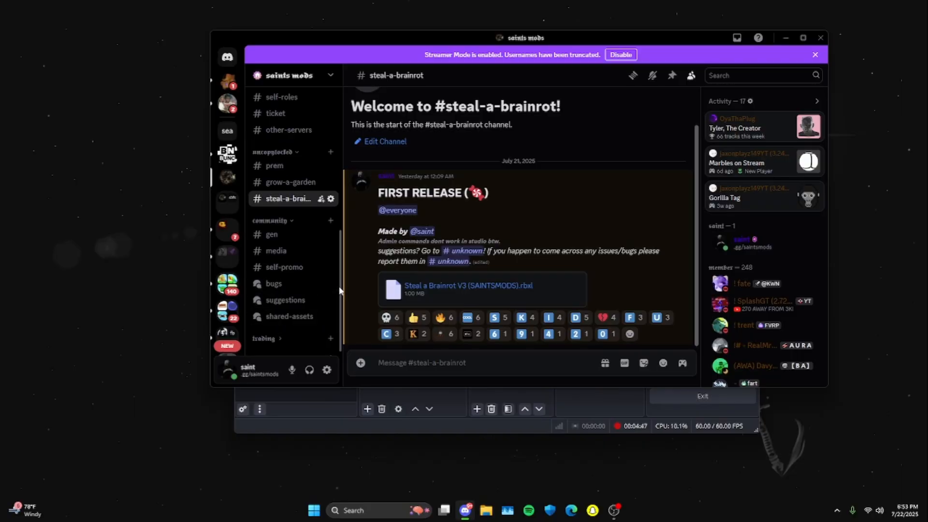
pyautogui.scroll(-3)
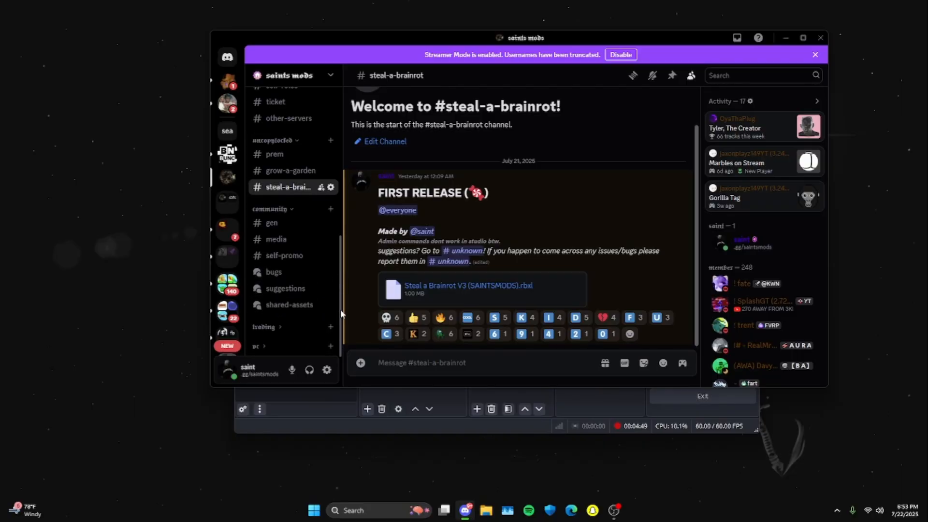
pyautogui.scroll(3)
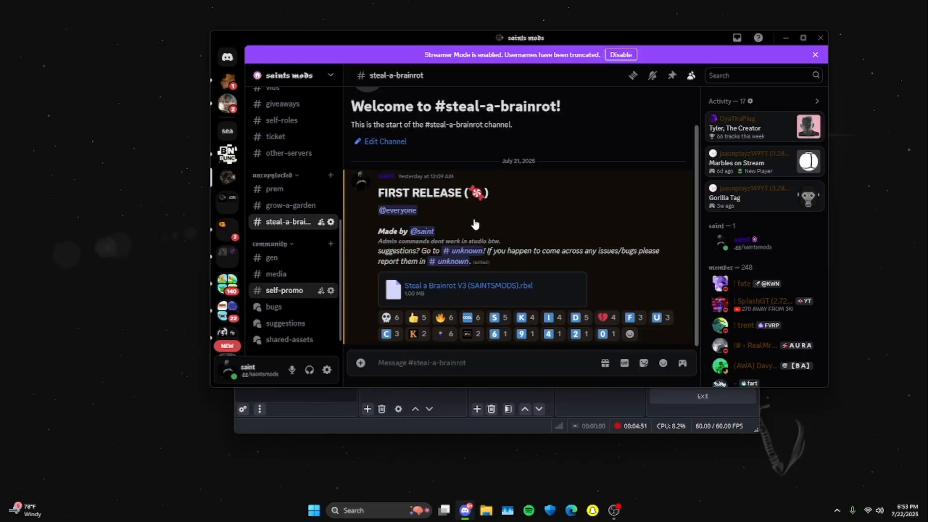
# Step: Switch to the self-promo channel and scroll through its posts, including a modded game link
pyautogui.click(284, 290)
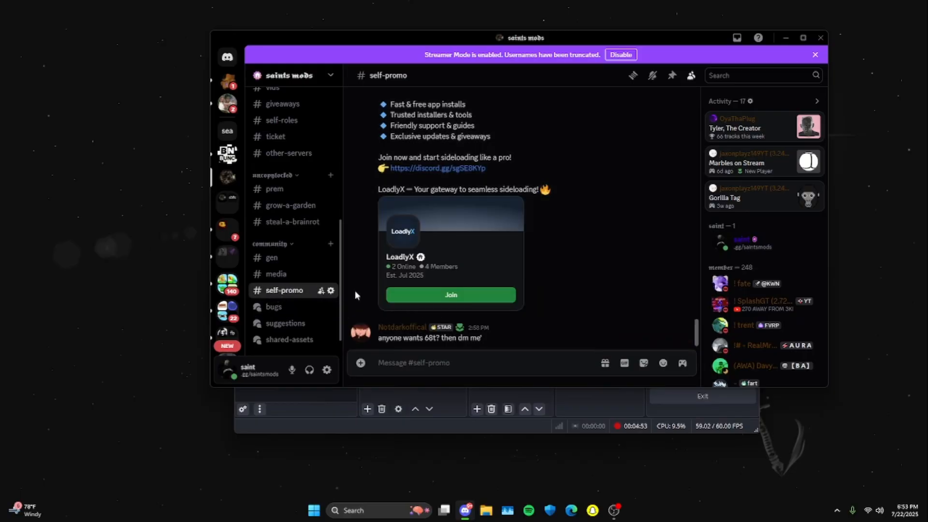
pyautogui.scroll(3)
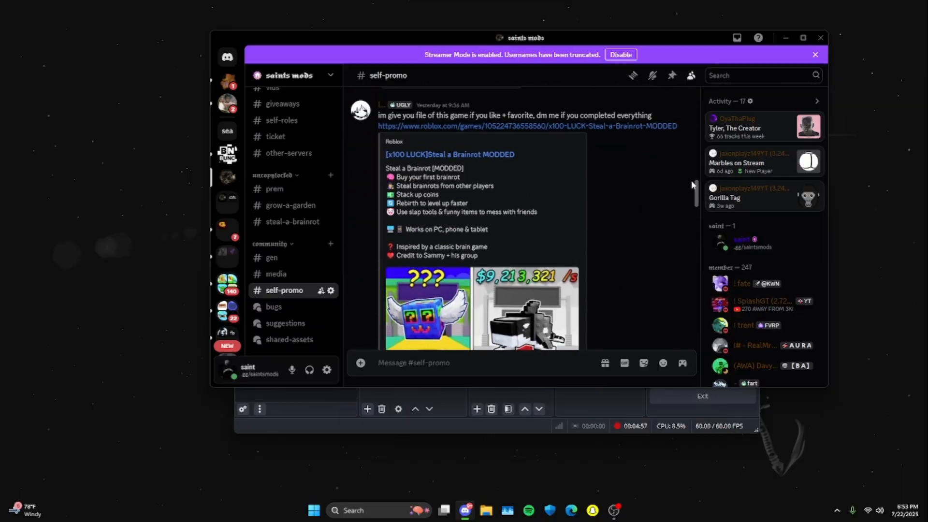
pyautogui.scroll(-3)
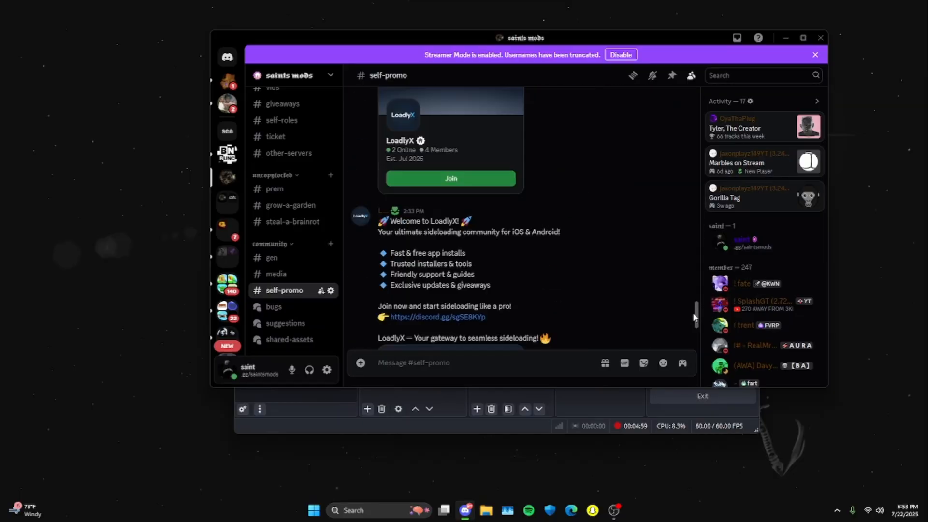
pyautogui.scroll(-3)
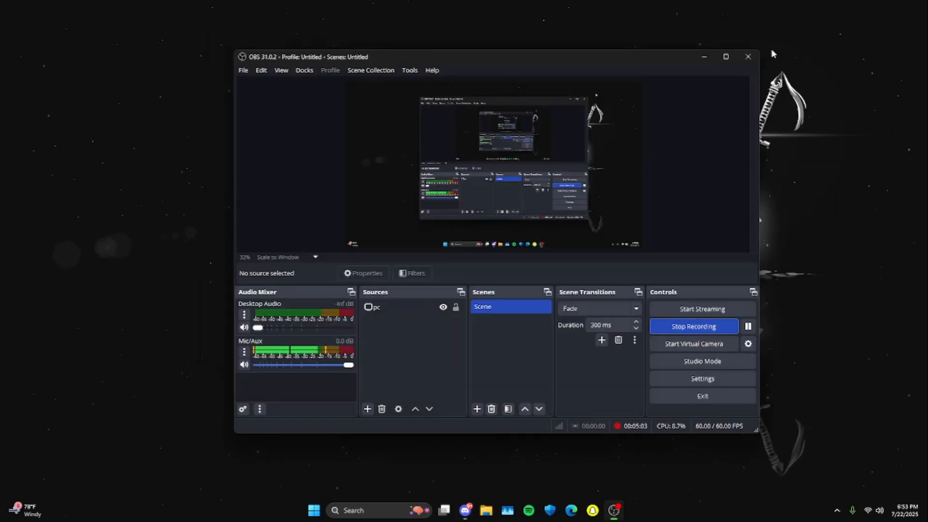
pyautogui.moveTo(710, 291)
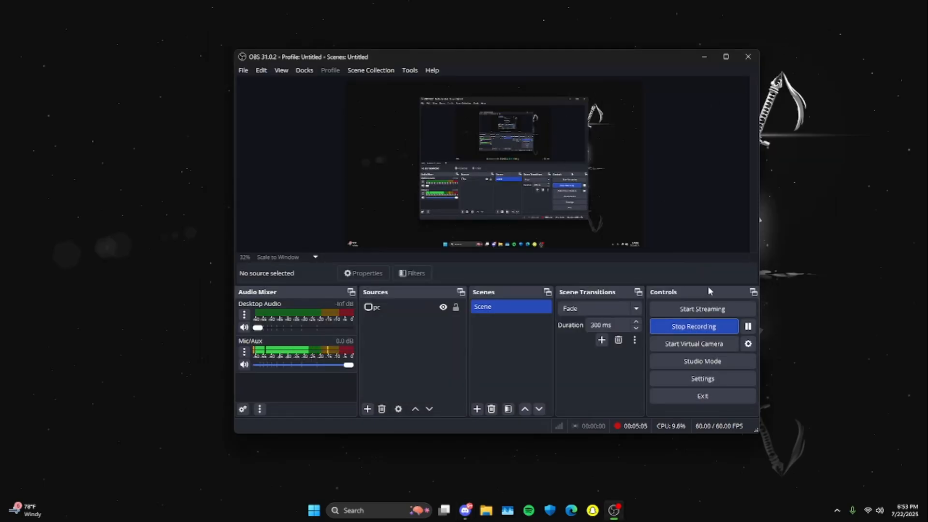